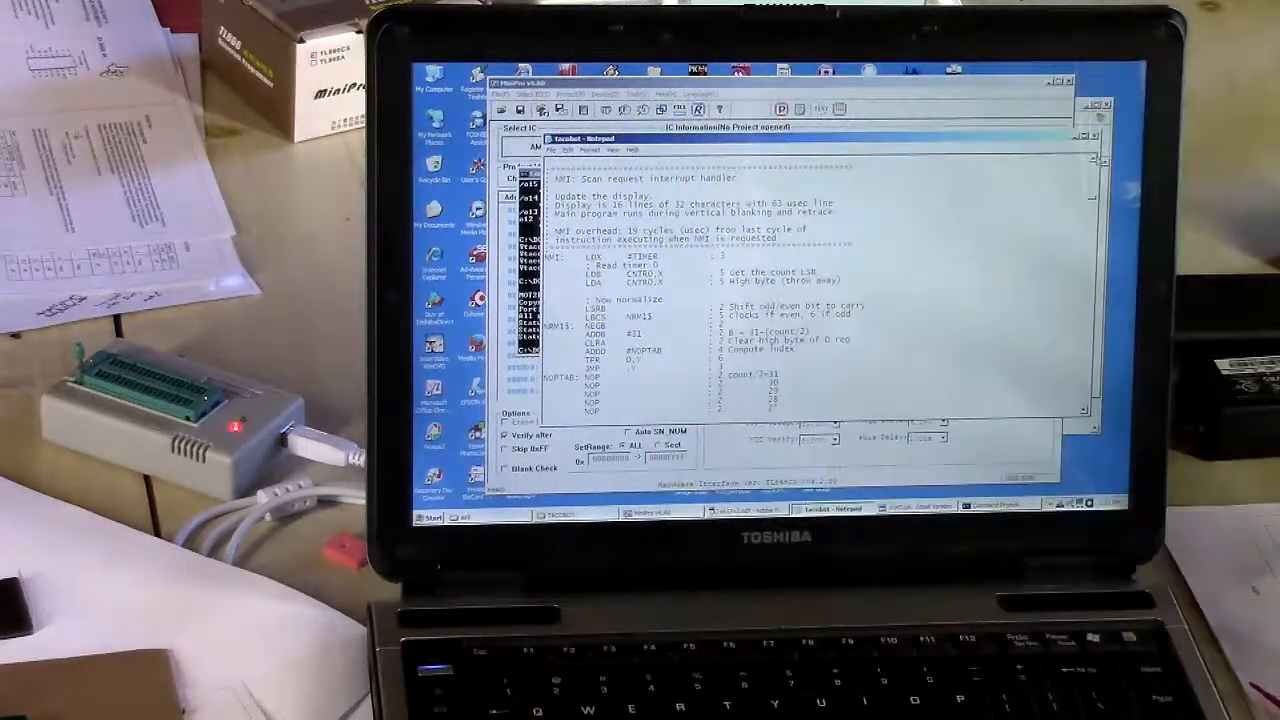
Scroll through the assembler output, then switch back to the Command Prompt window.
scroll("down", 3)
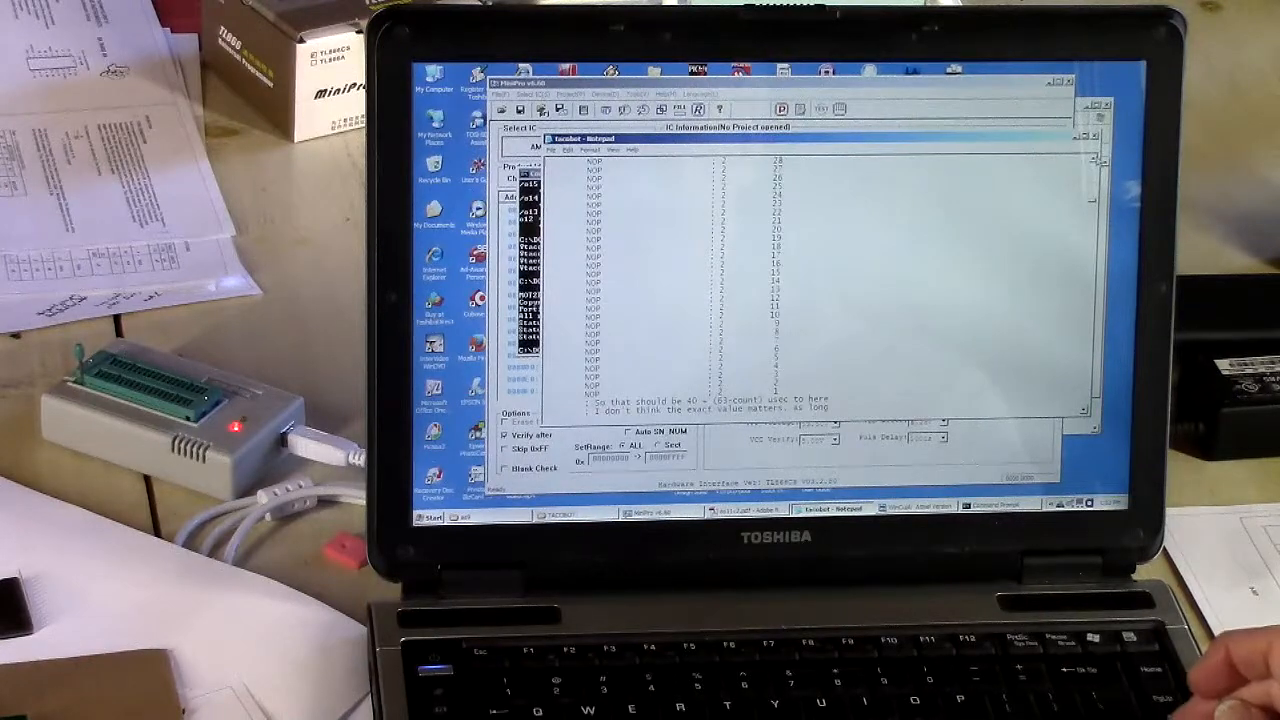
scroll("down", 3)
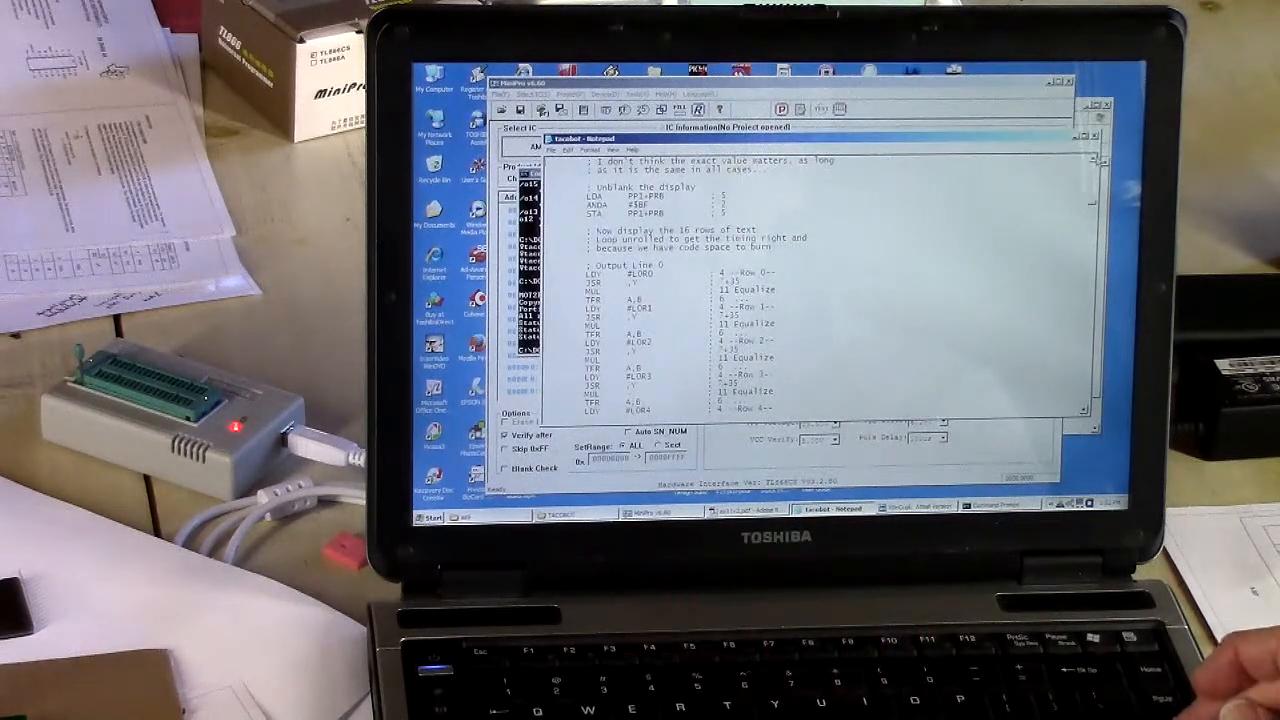
scroll("down", 3)
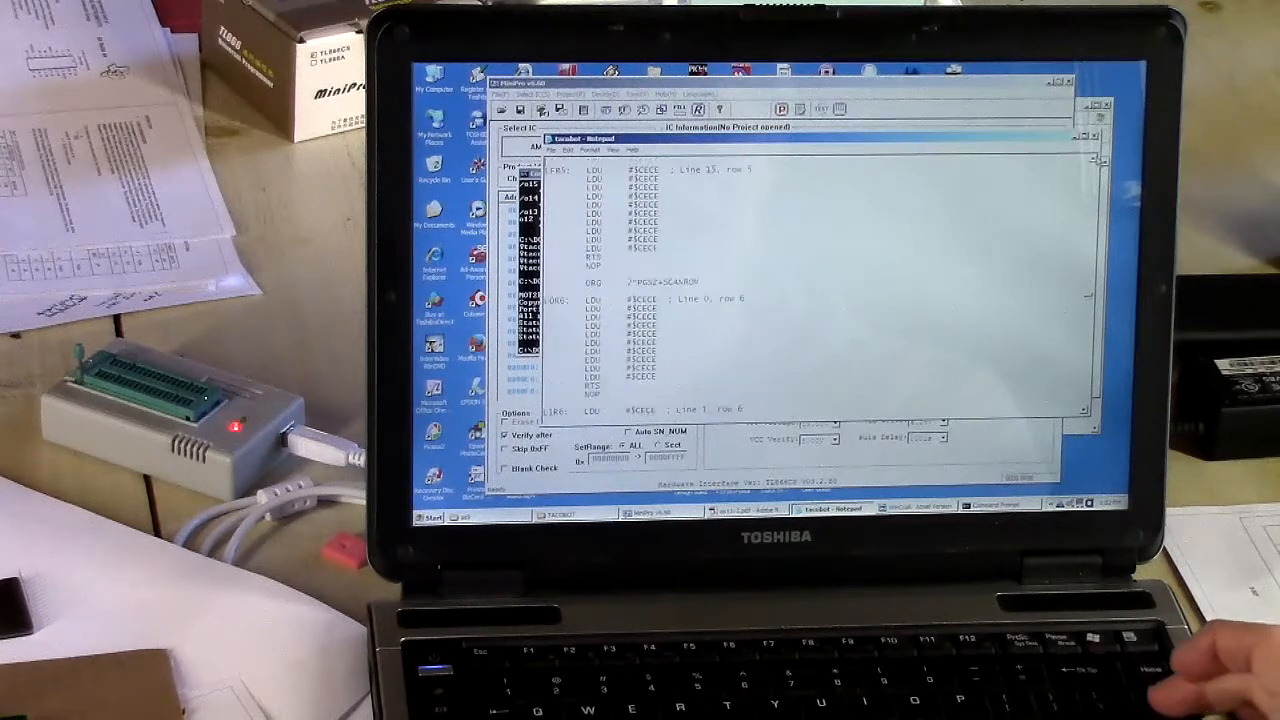
scroll("down", 3)
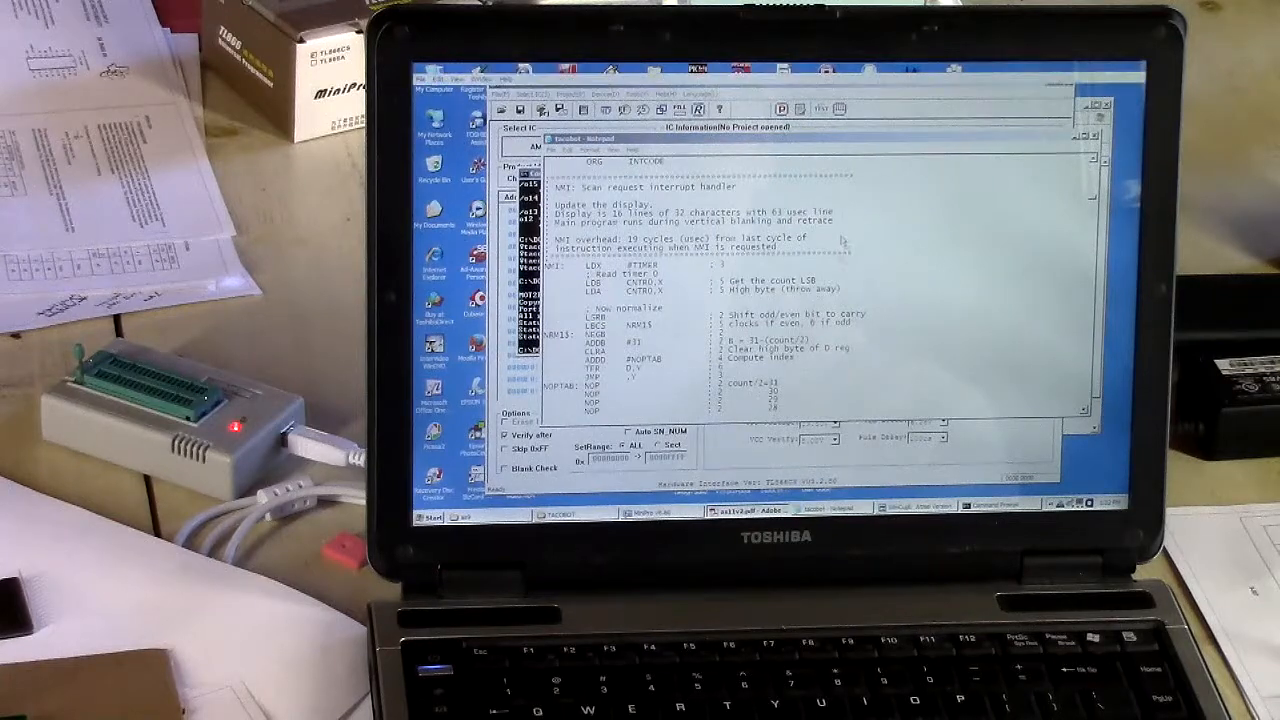
left_click(750, 513)
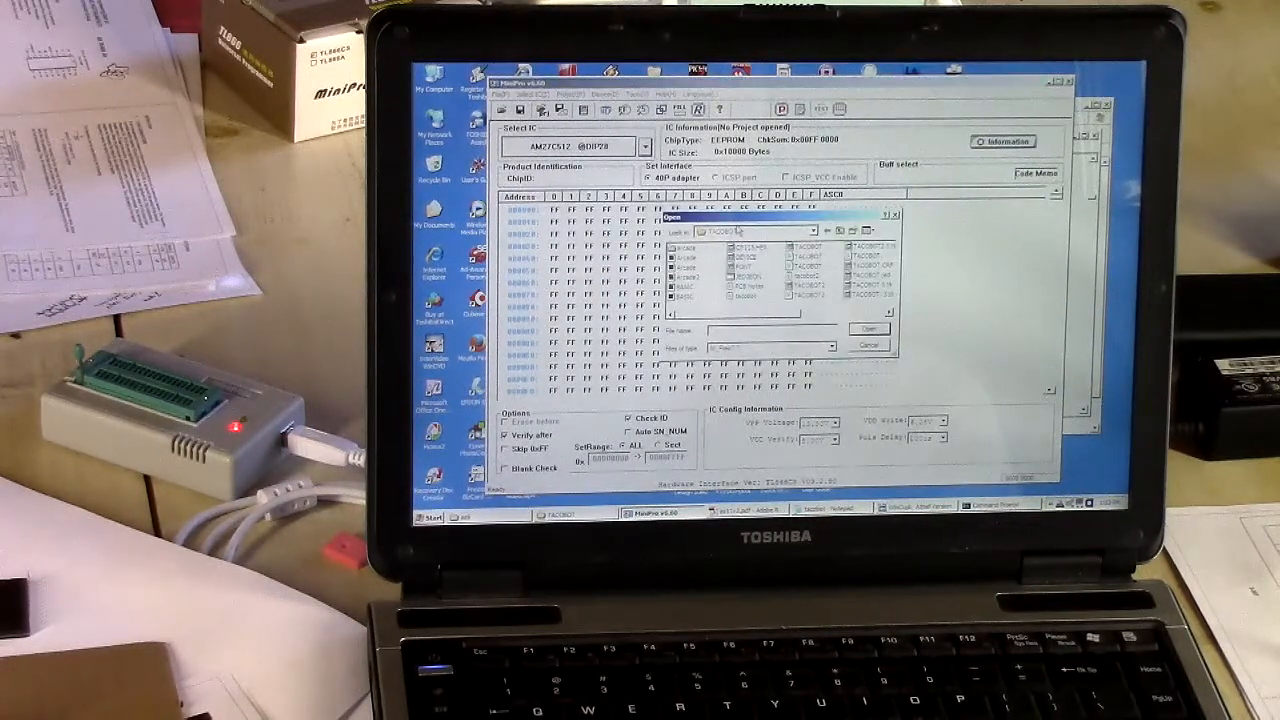
Load TACOBOT.BIN into the AM27C512 buffer with Binary load options.
left_click(868, 329)
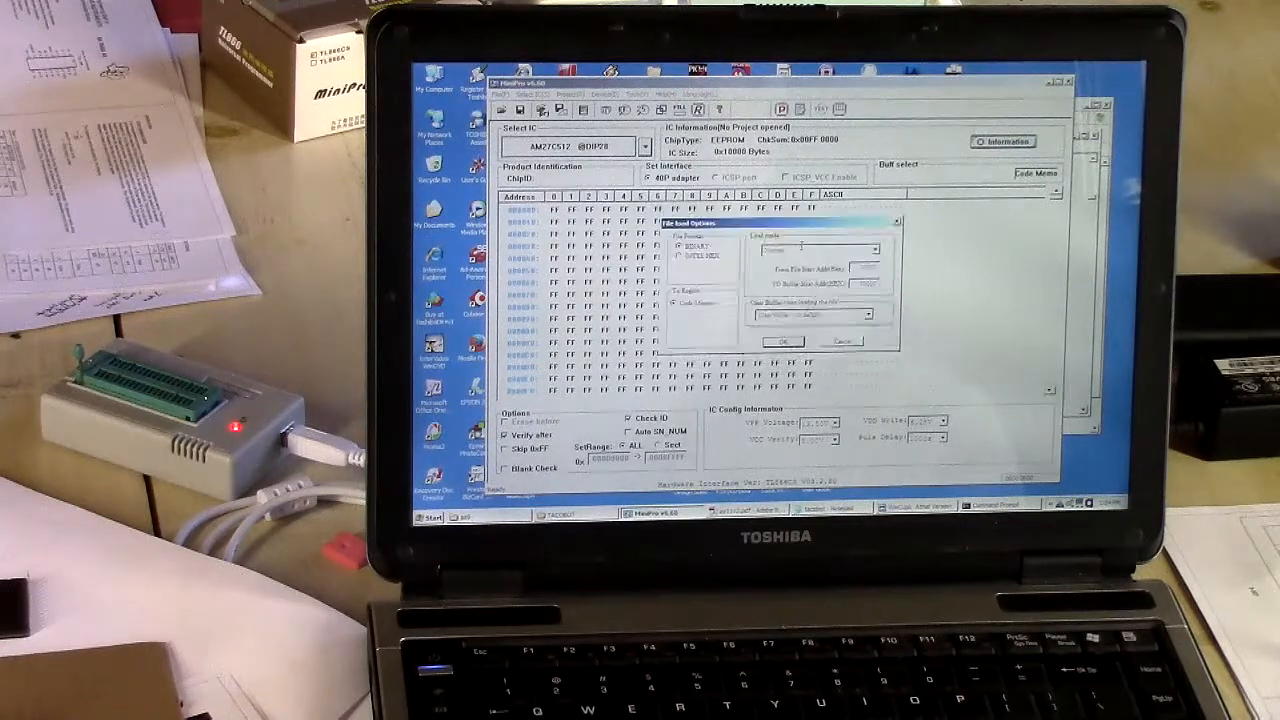
left_click(782, 341)
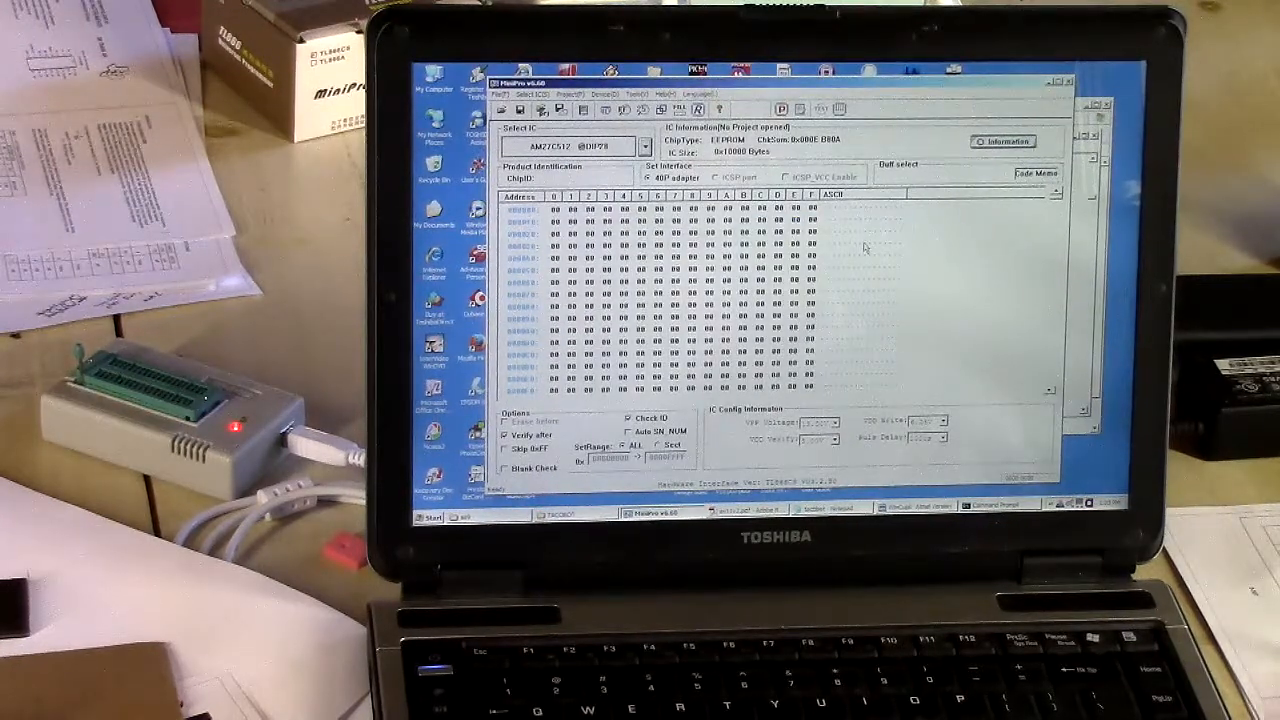